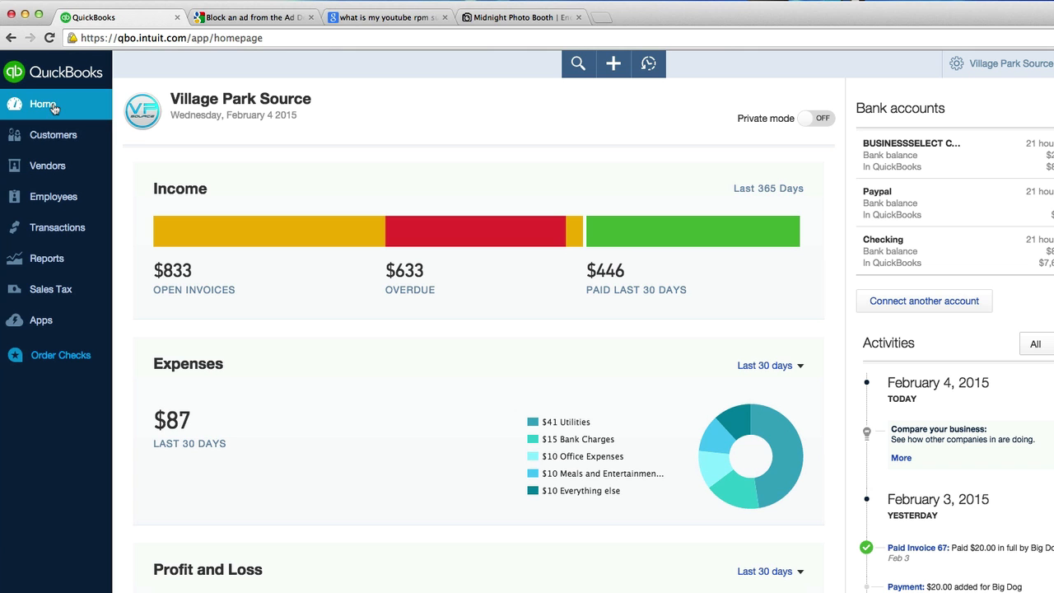
mouse_move(123, 266)
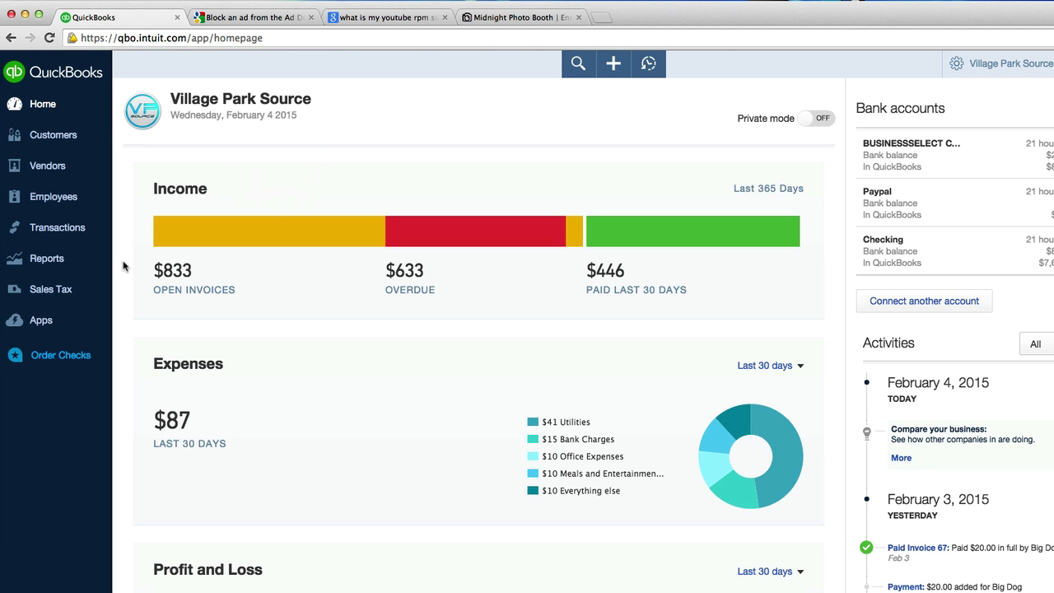
- Go to the Chart of Accounts under Transactions in the left navigation
click(57, 227)
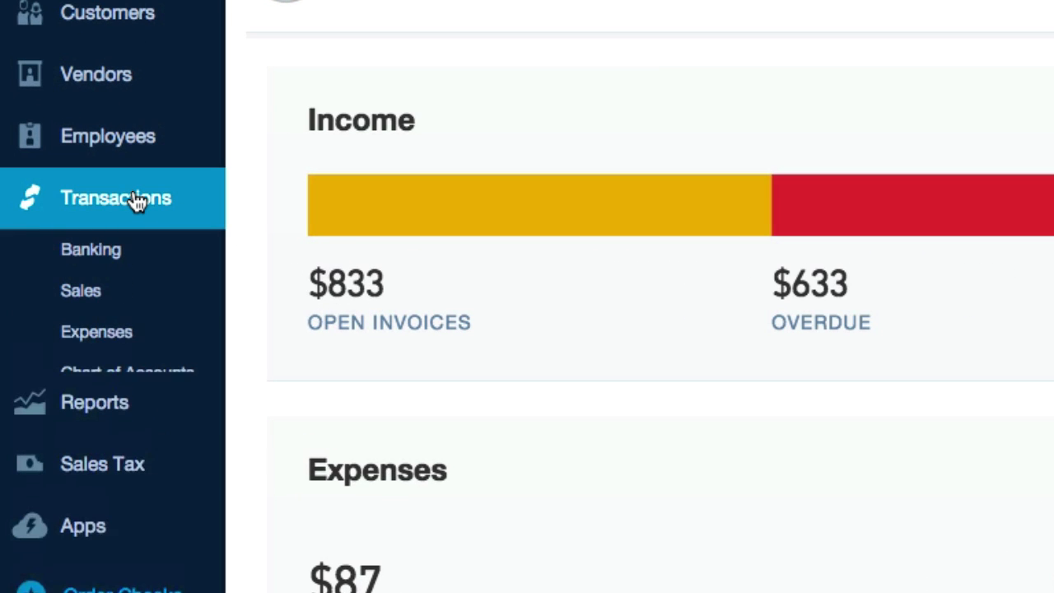
click(127, 370)
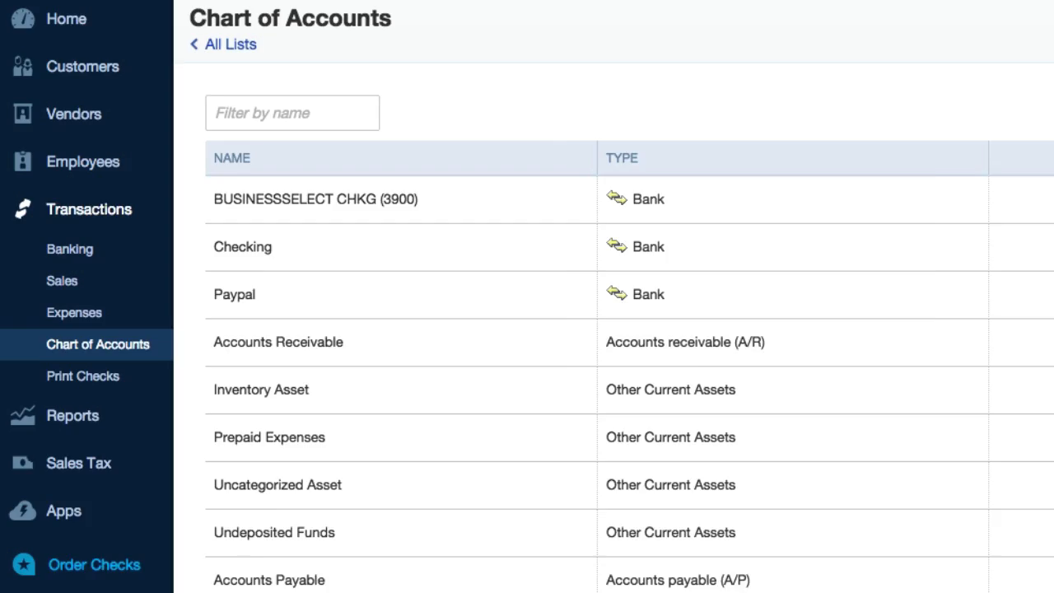
- Create a new account with category type Cost of Goods Sold
click(277, 341)
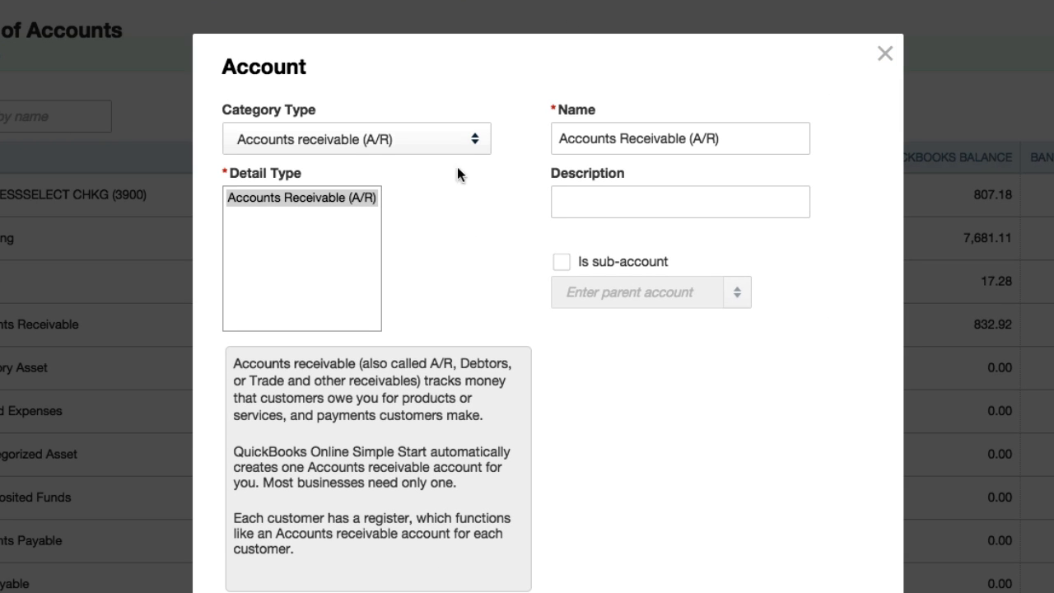
click(356, 138)
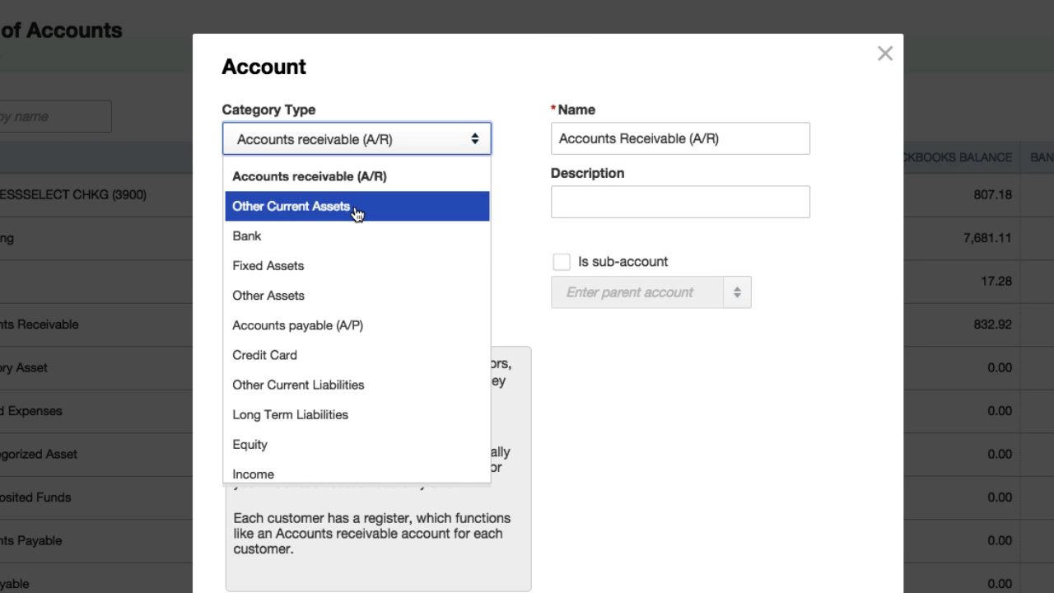
scroll(down, 3)
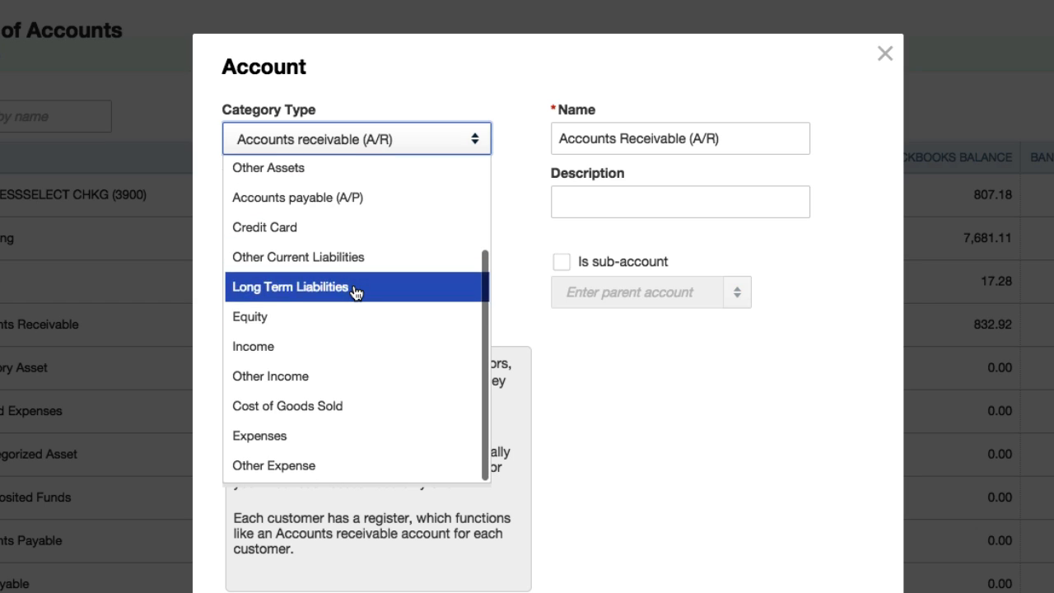
mouse_move(325, 317)
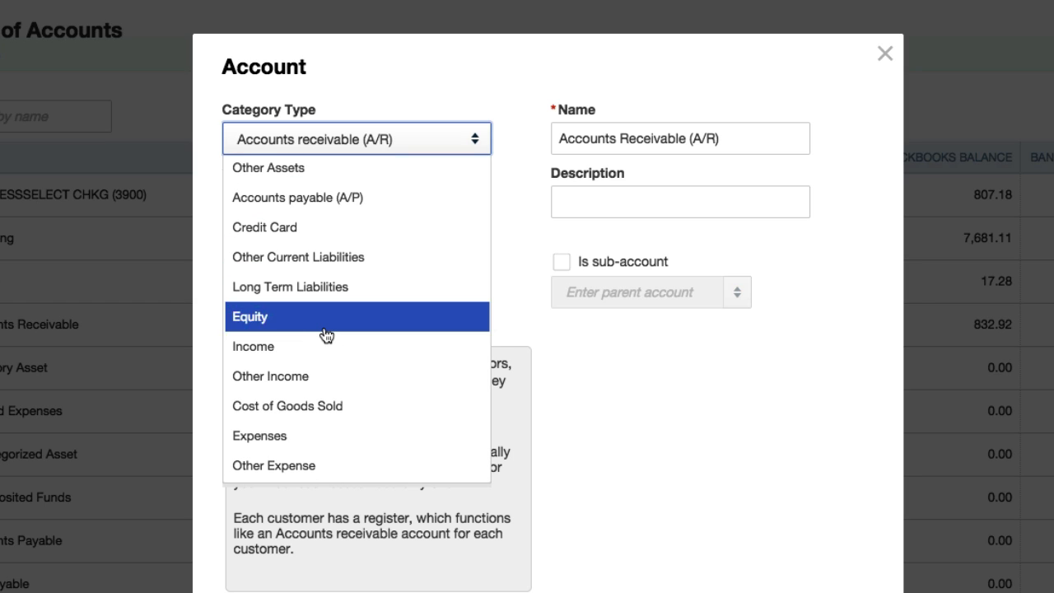
mouse_move(311, 405)
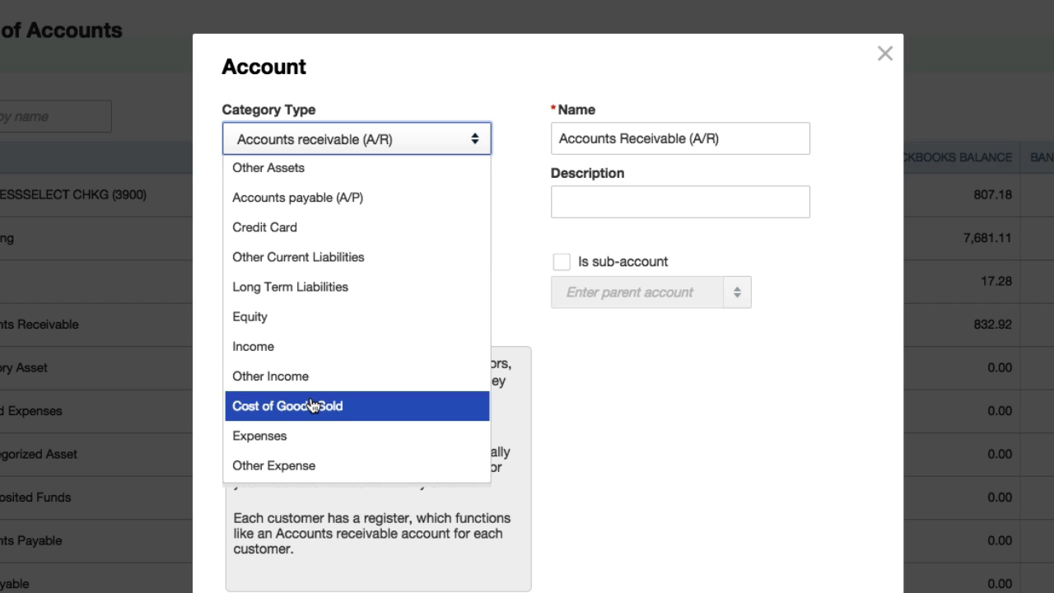
mouse_move(317, 419)
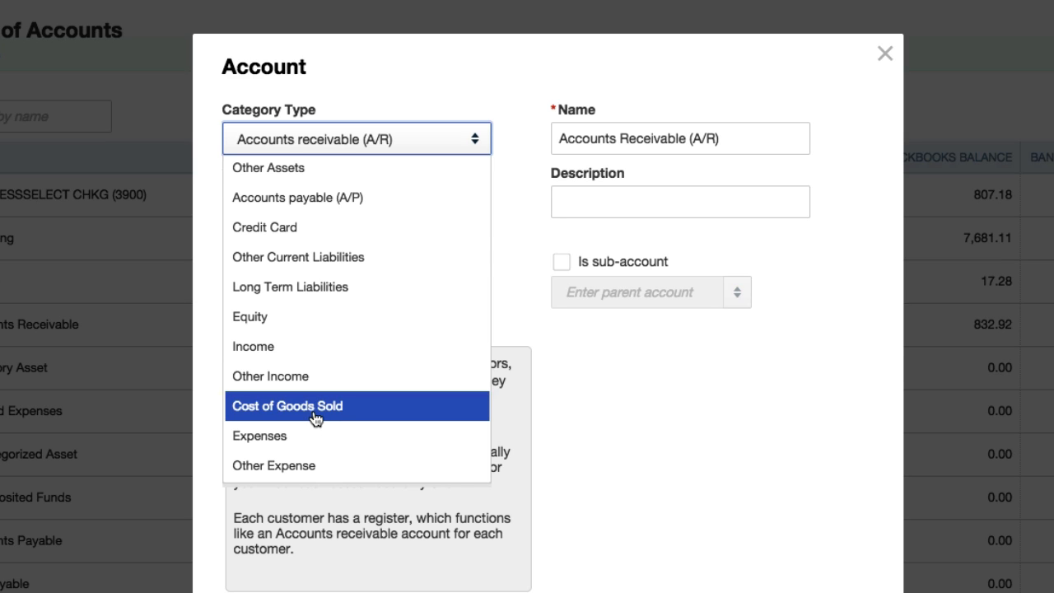
click(287, 405)
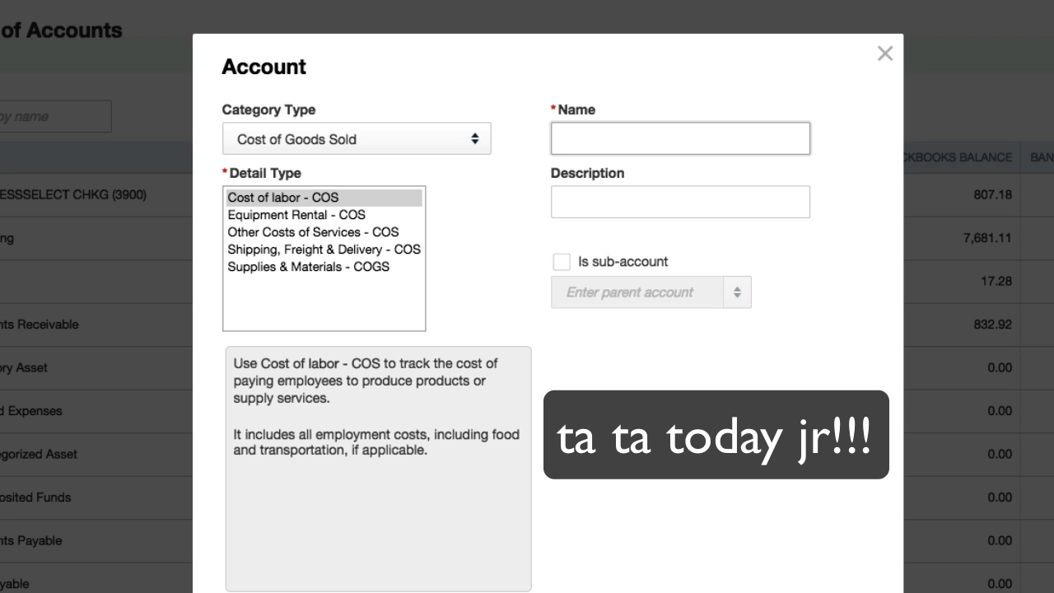
- Enter name 'Jordan Graphic Designer' and description 'Midnight Photobooth' for the account
text(Jordan)
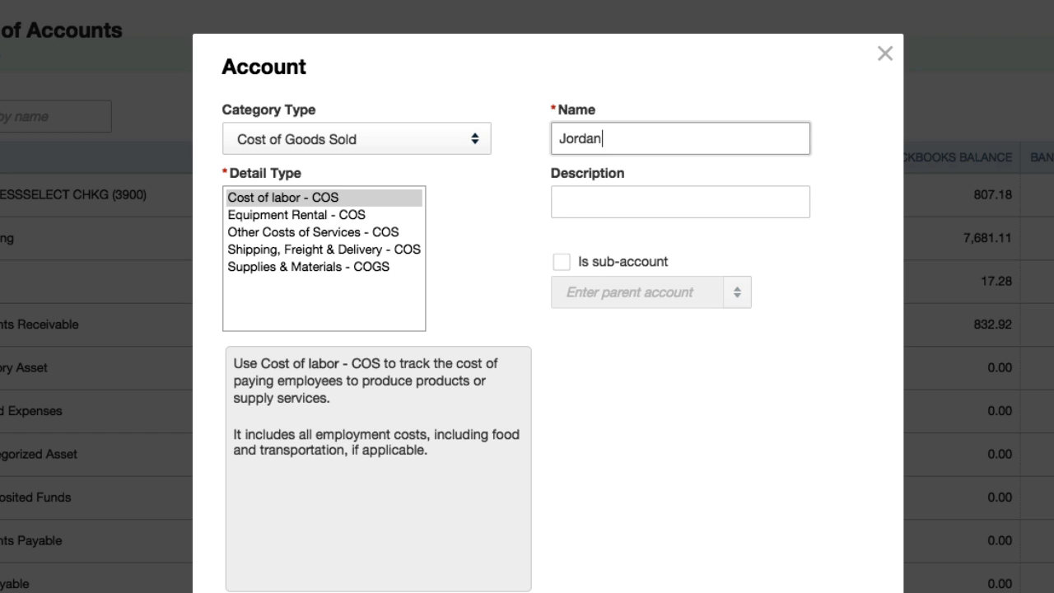
text(Grah)
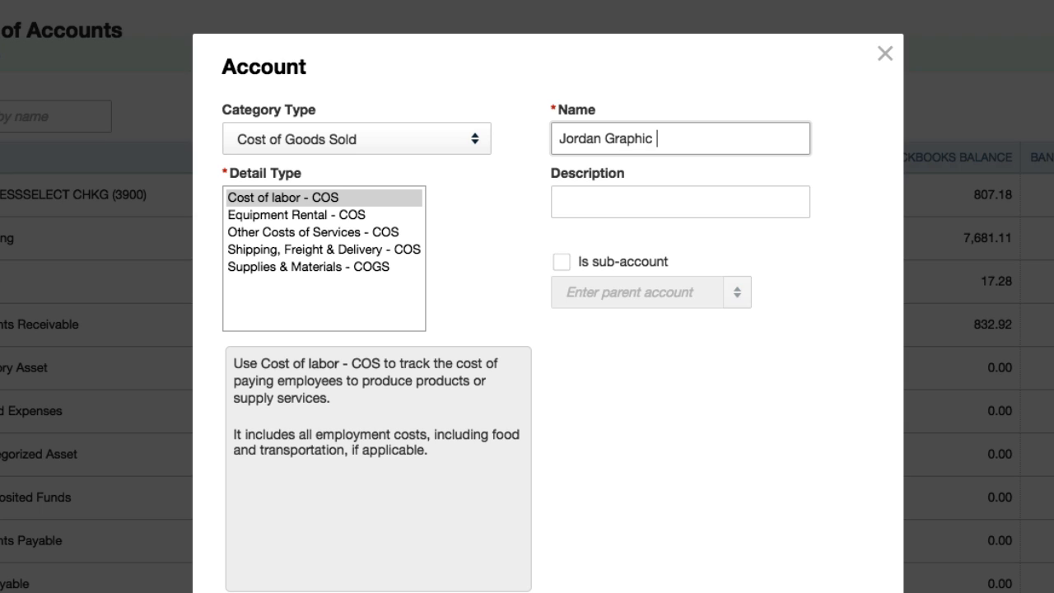
text(Designer)
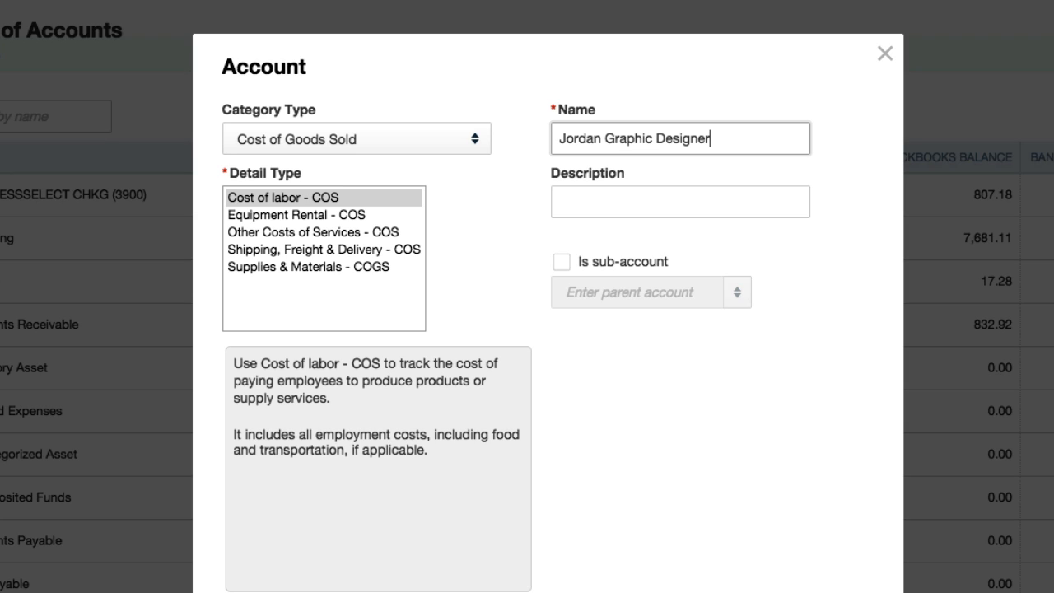
click(680, 202)
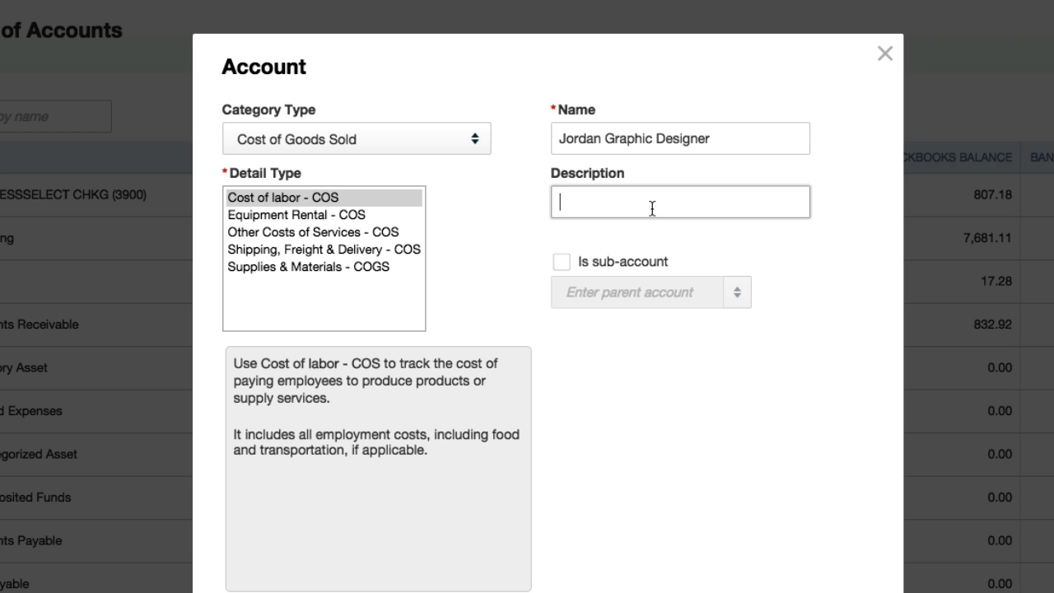
text(Midnight P)
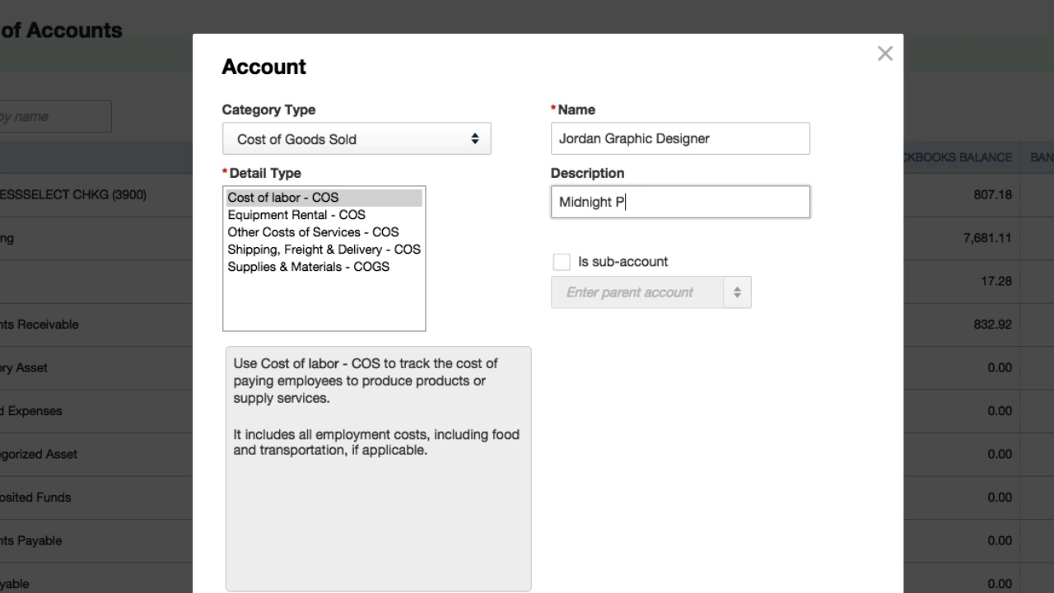
text(hoto)
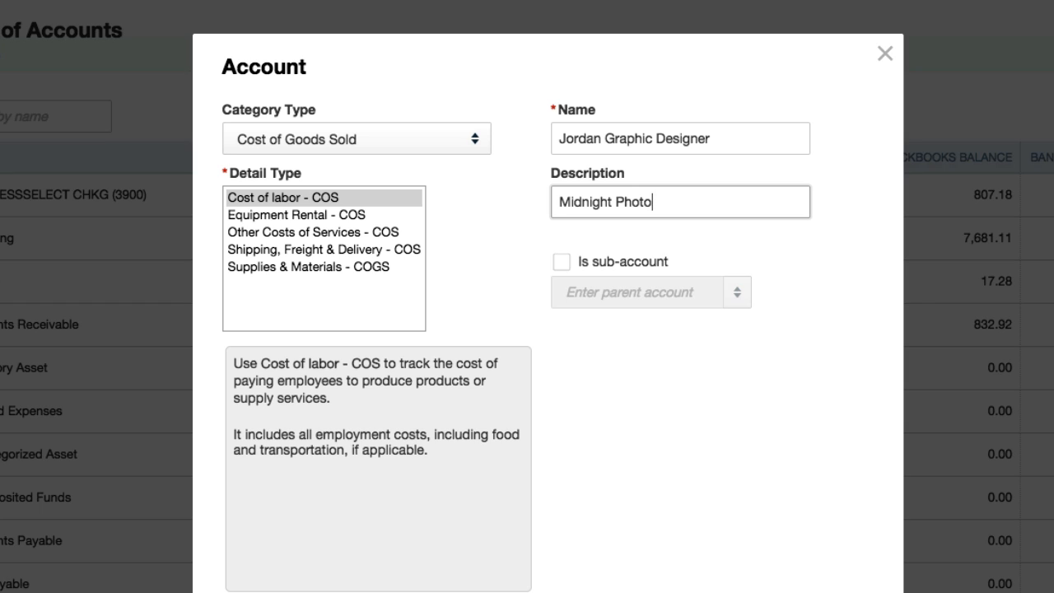
text(booth)
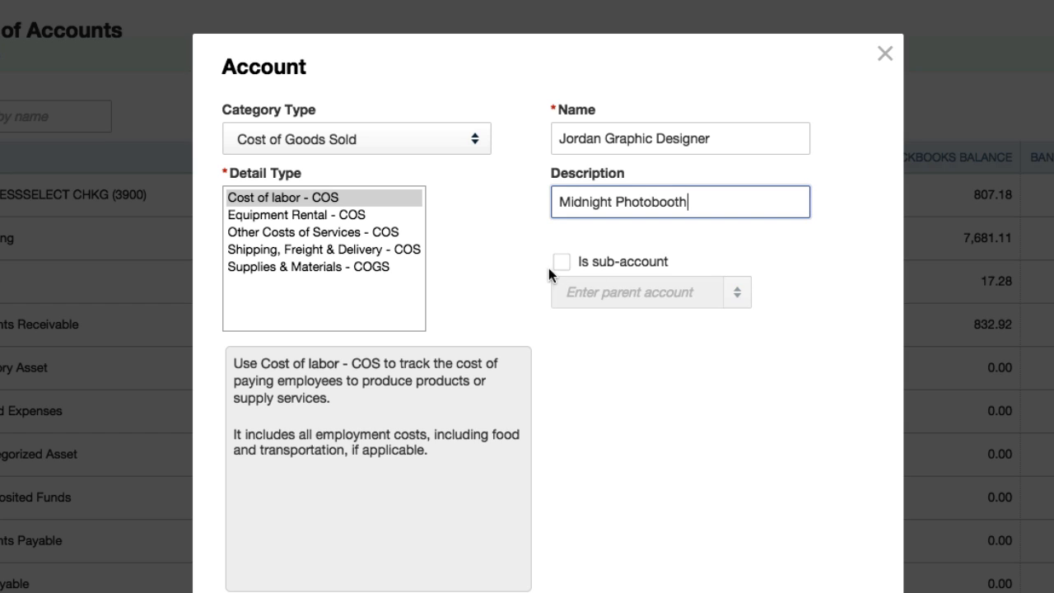
- Make the account a sub-account of Subcontractors - COS and save it
click(561, 261)
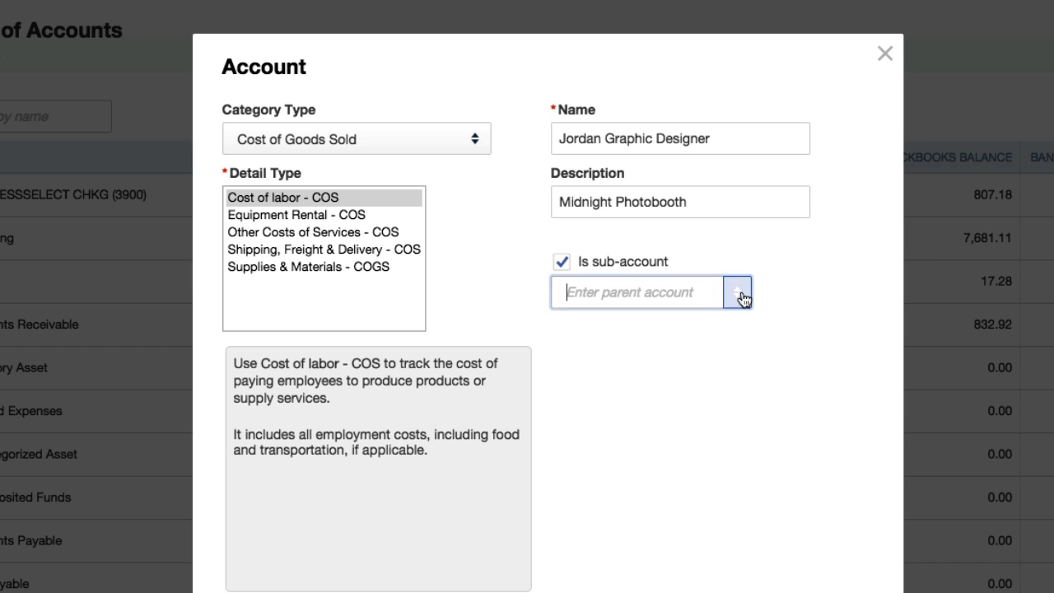
click(736, 292)
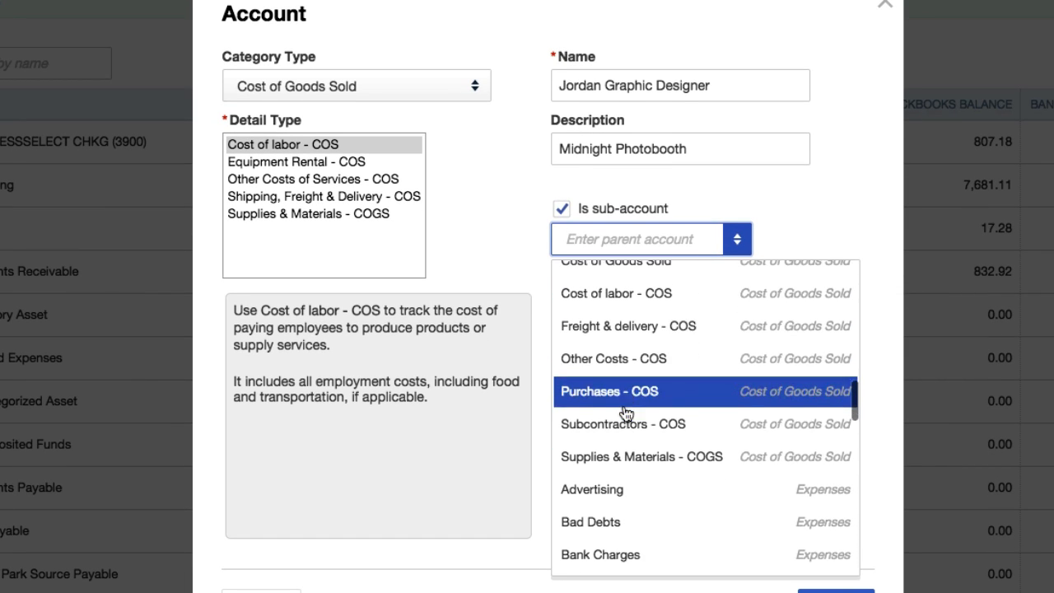
click(623, 423)
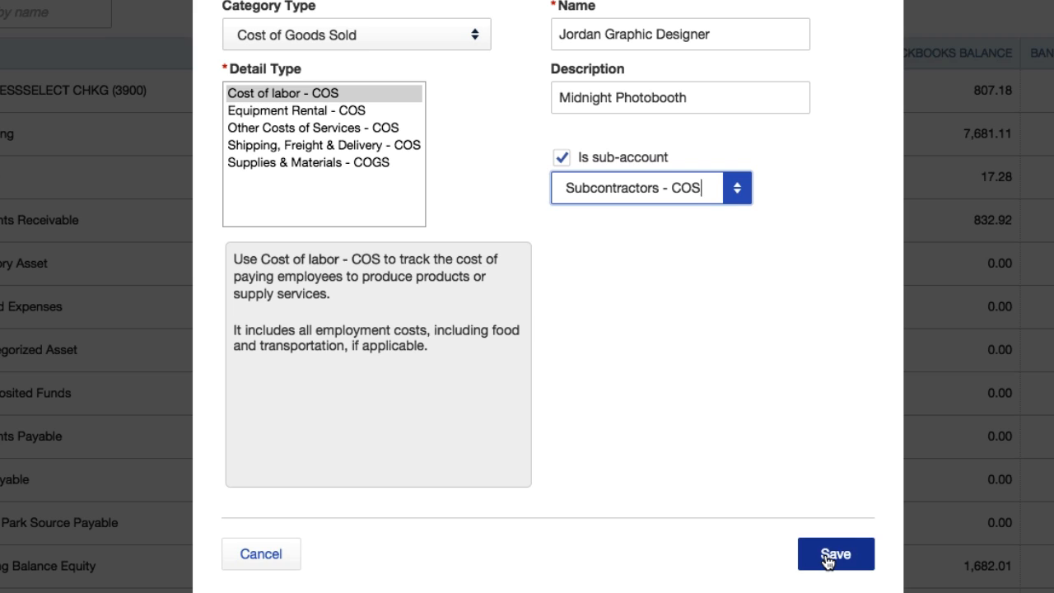
click(835, 553)
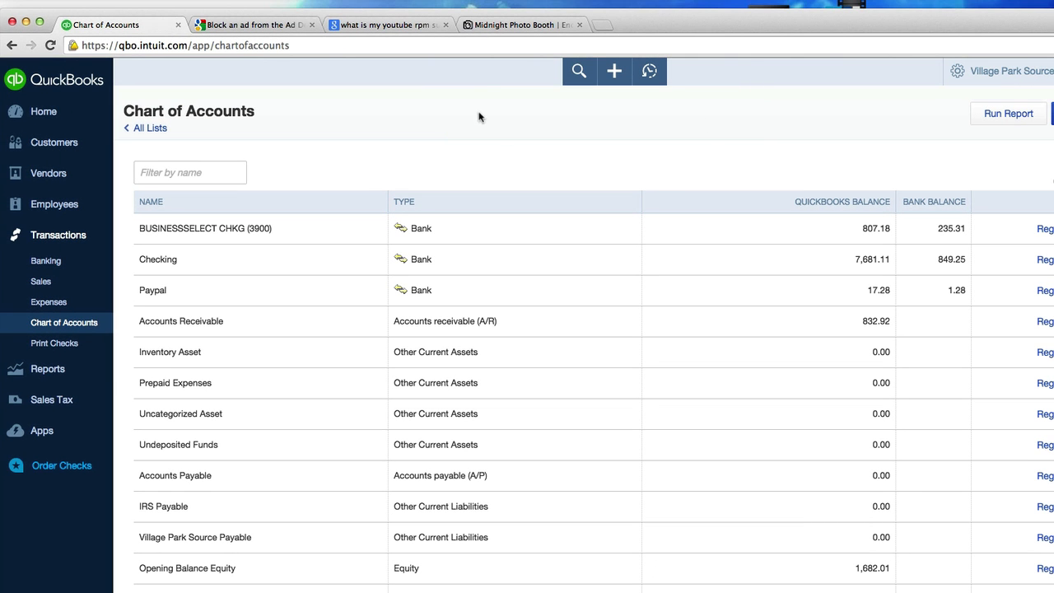
click(522, 24)
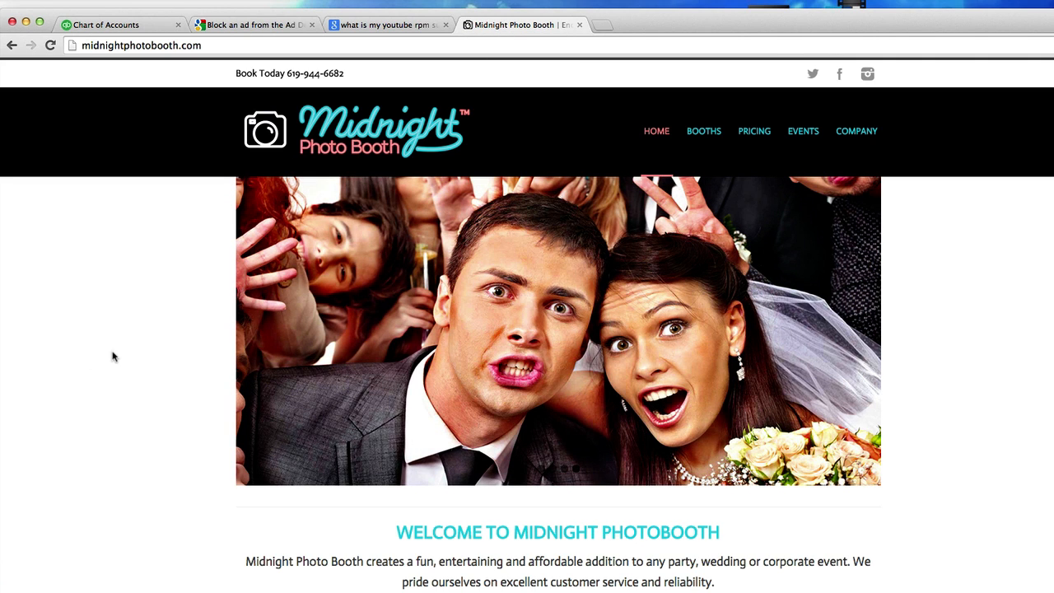
mouse_move(327, 158)
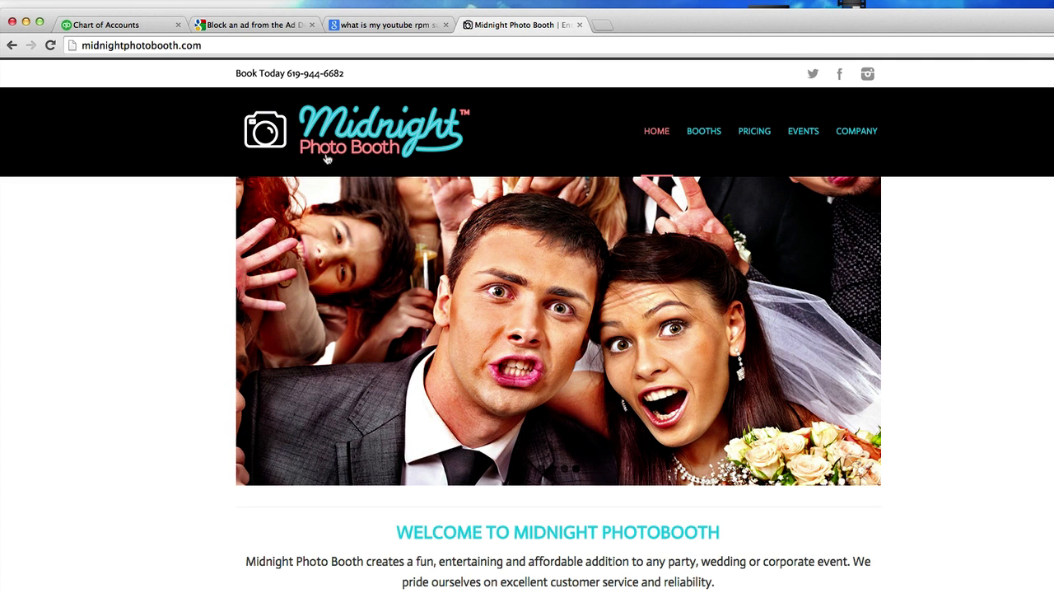
mouse_move(139, 322)
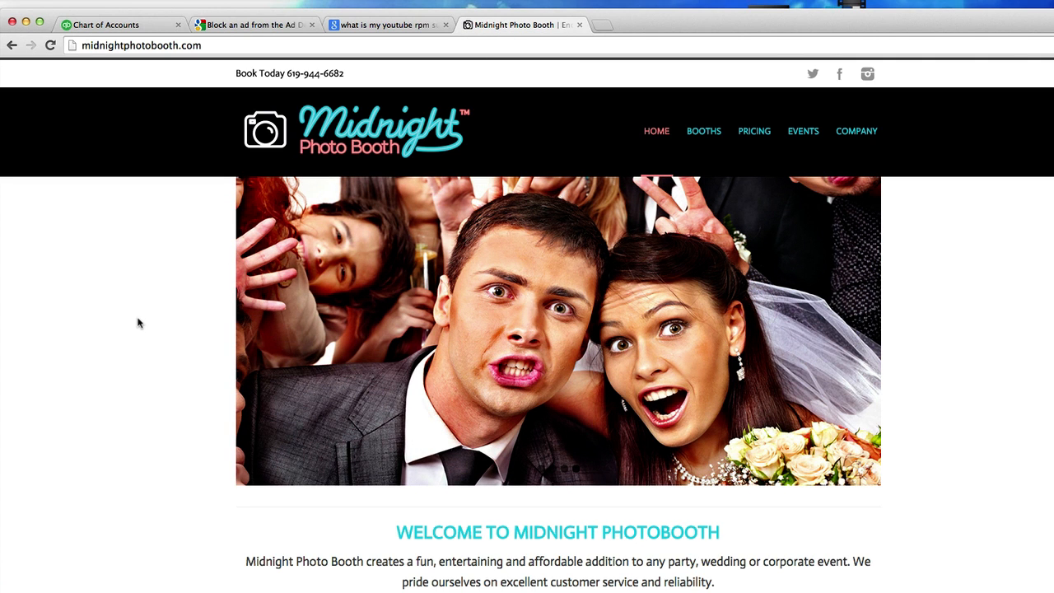
scroll(down, 3)
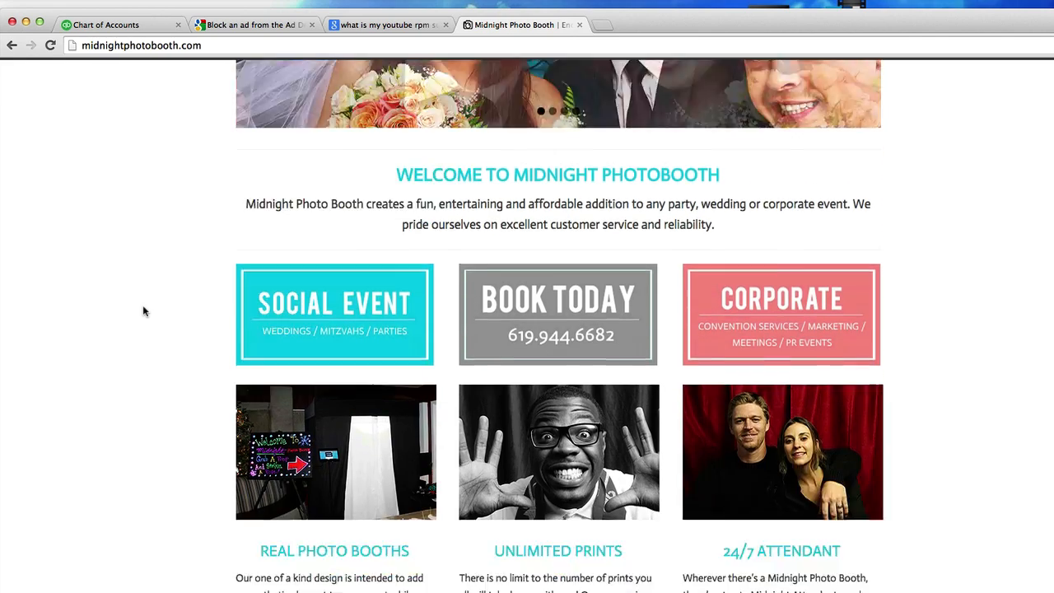
scroll(up, 3)
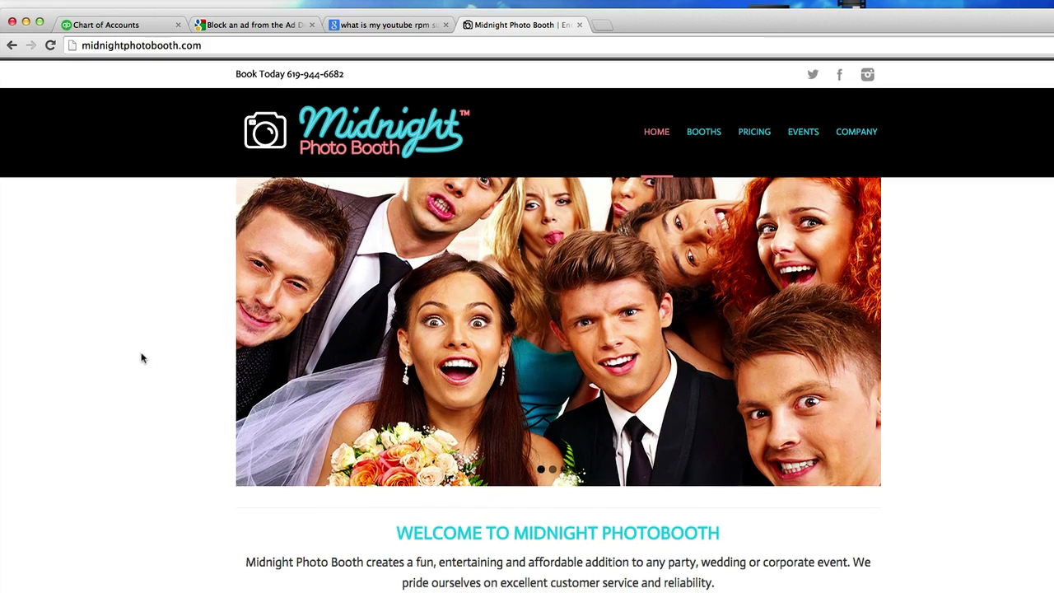
click(856, 131)
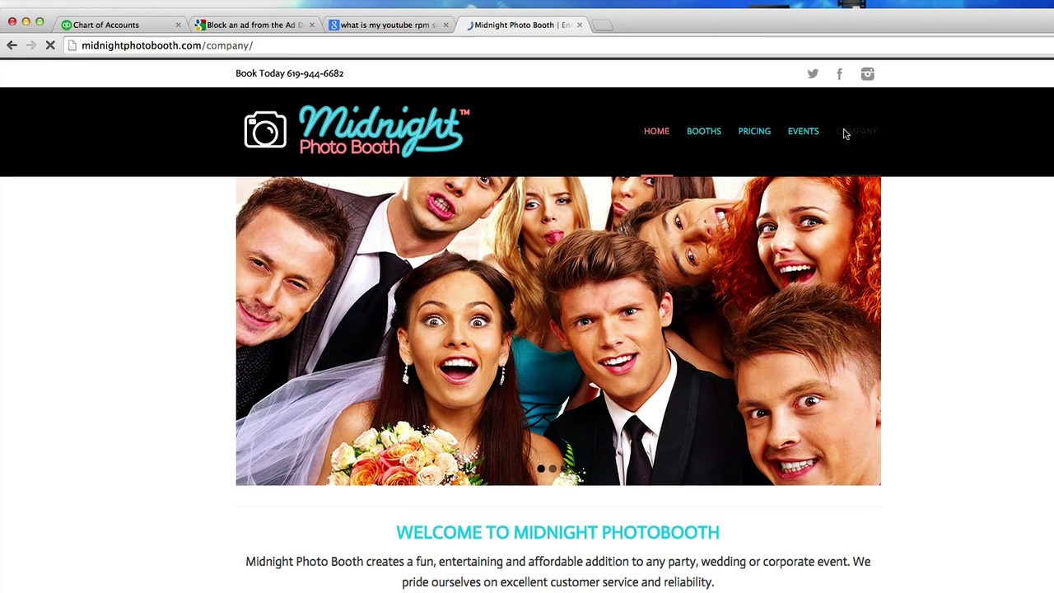
click(856, 131)
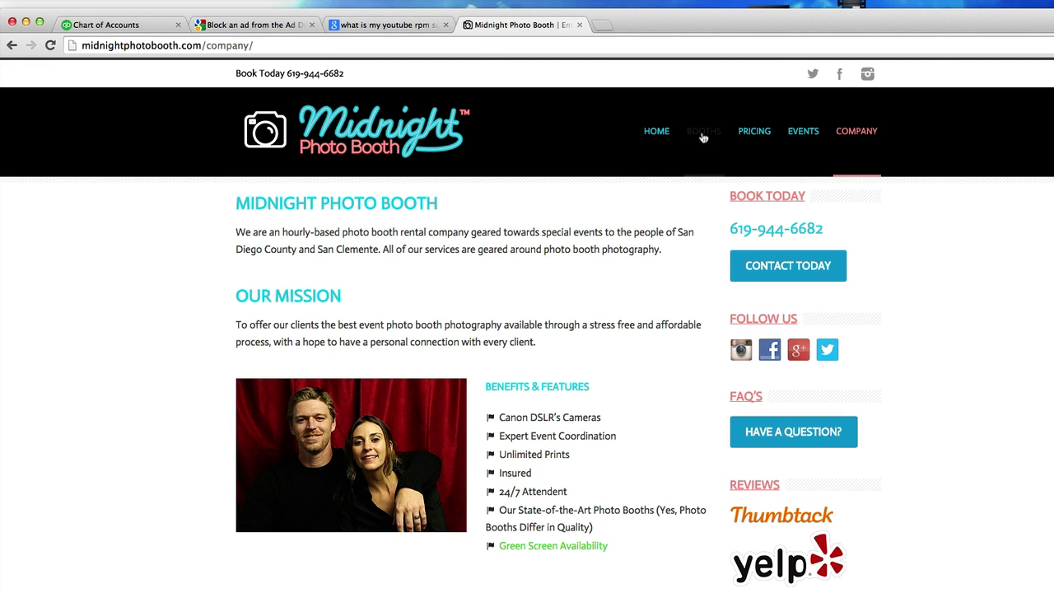
click(703, 131)
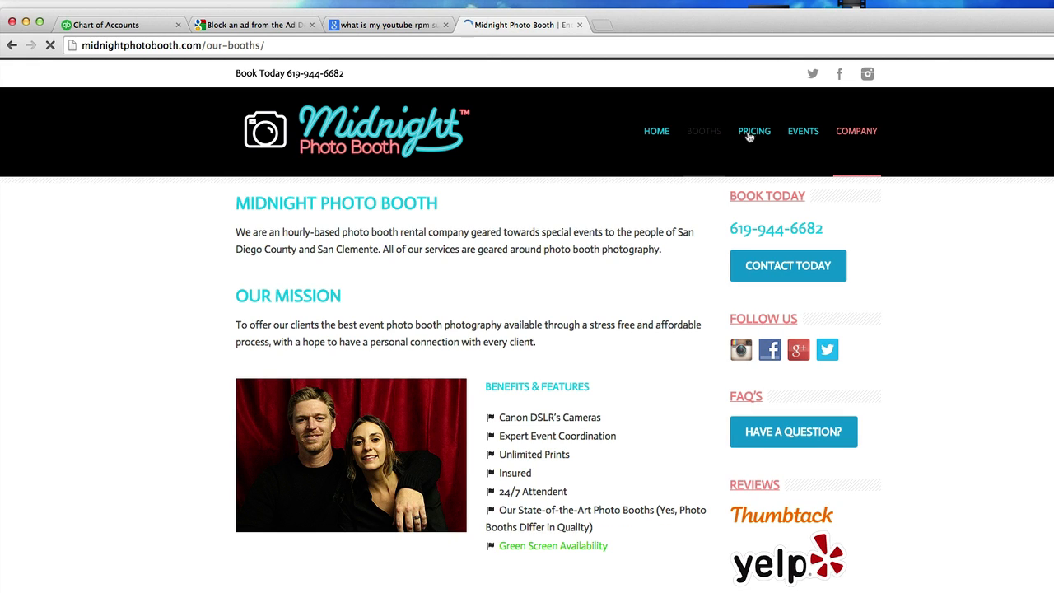
click(753, 131)
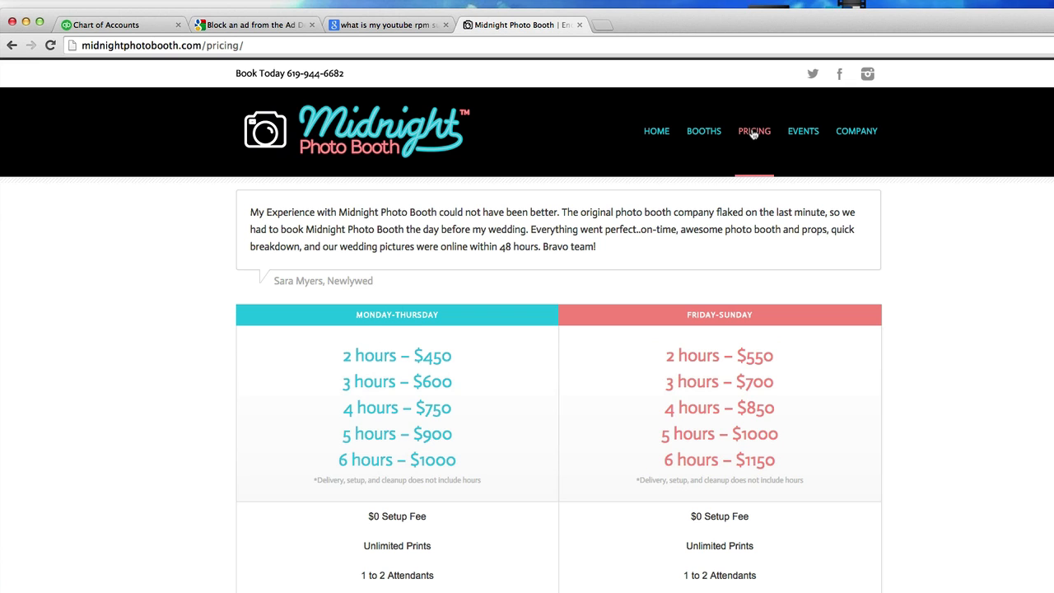
mouse_move(802, 130)
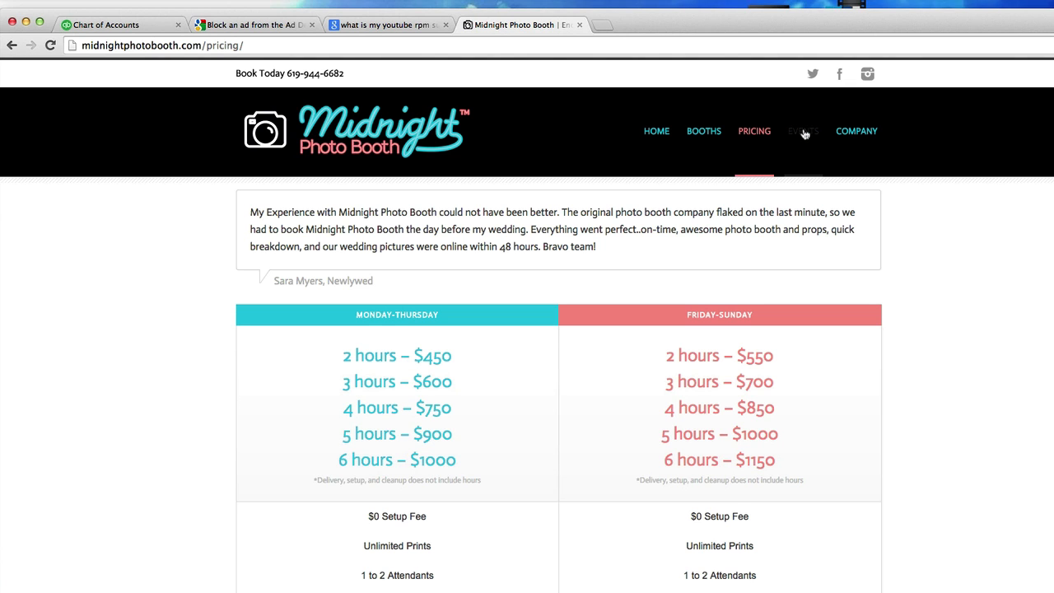
click(802, 131)
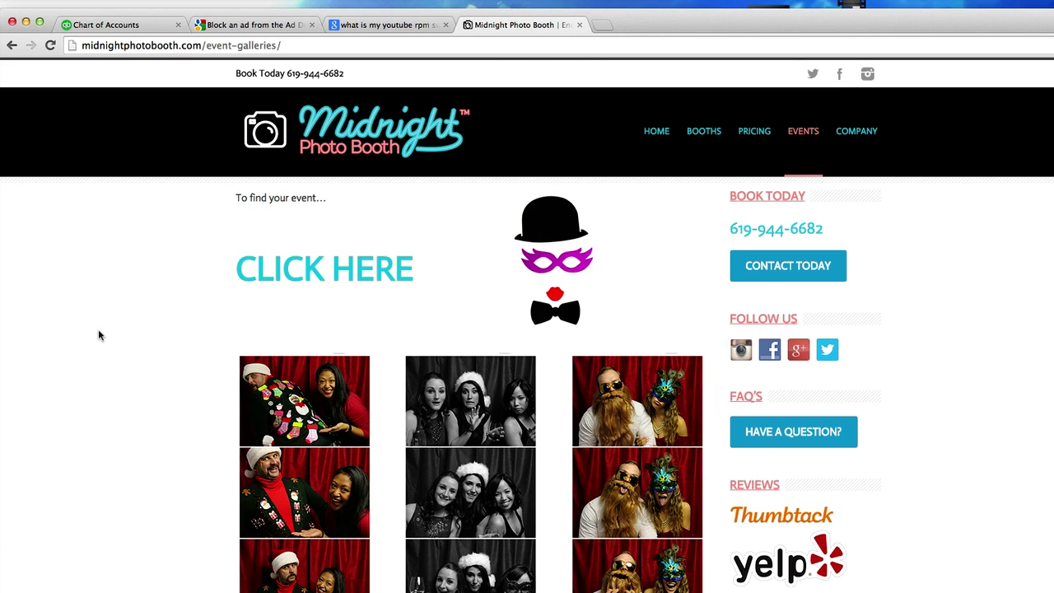
mouse_move(97, 338)
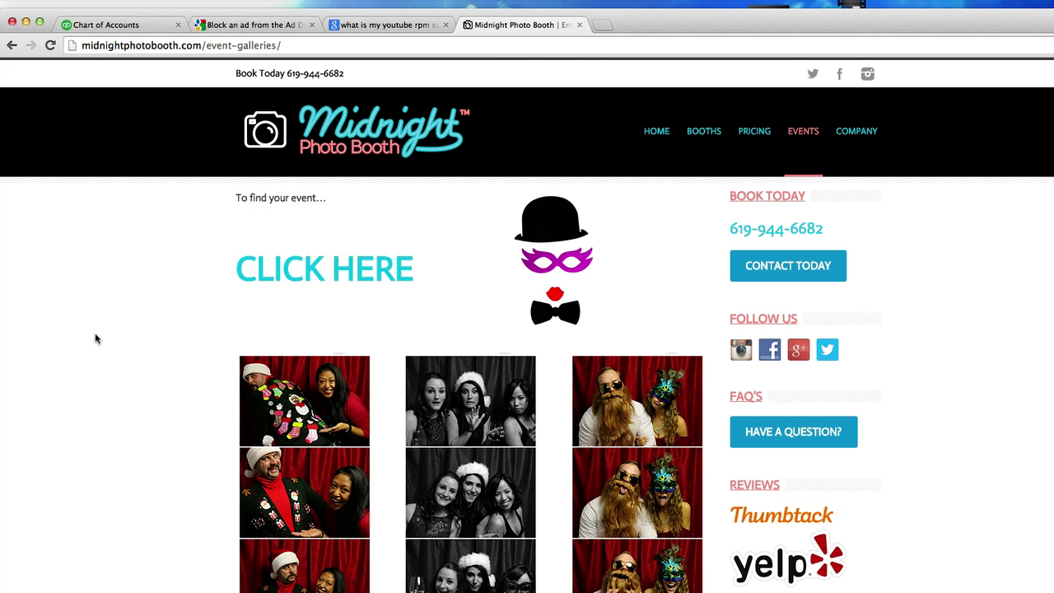
click(119, 24)
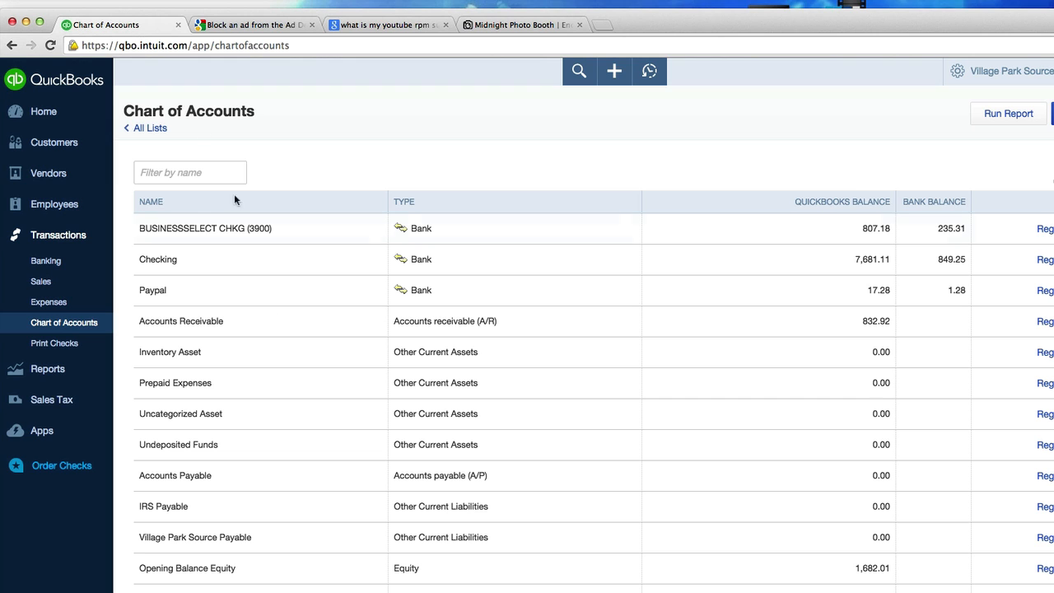
scroll(down, 3)
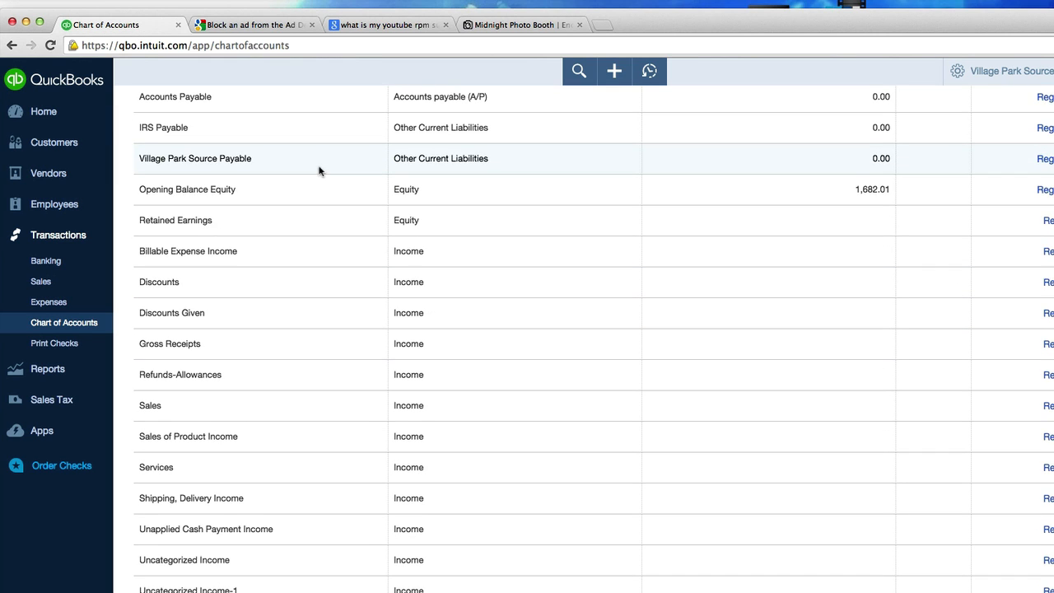
scroll(down, 3)
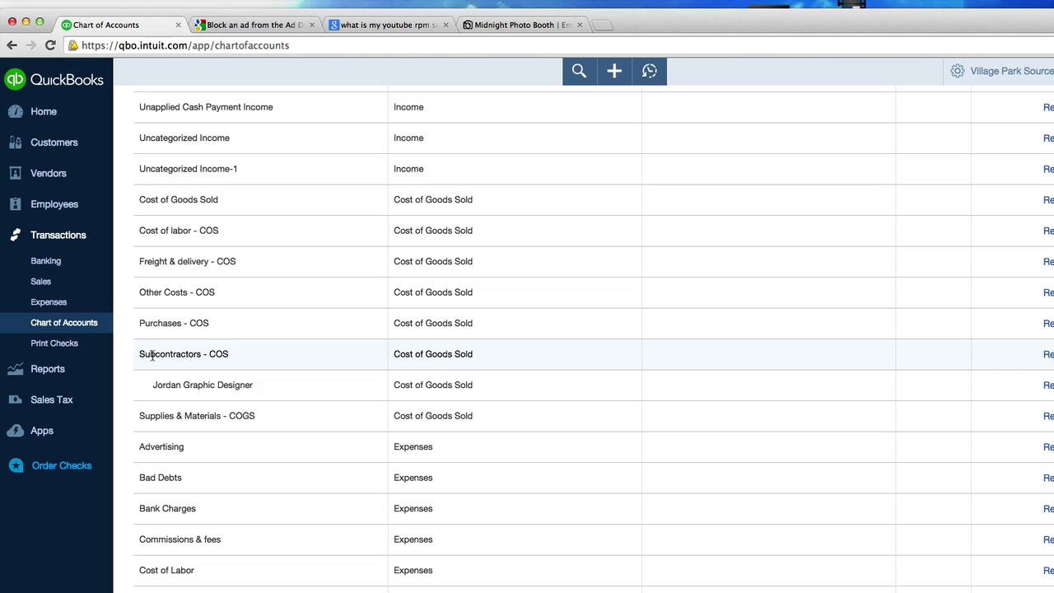
mouse_move(202, 385)
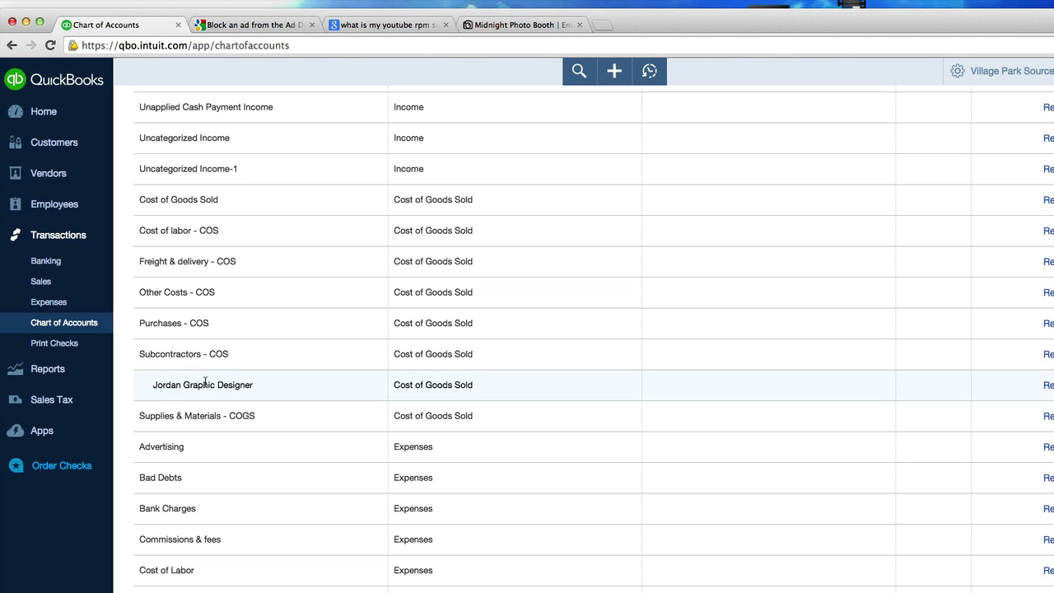